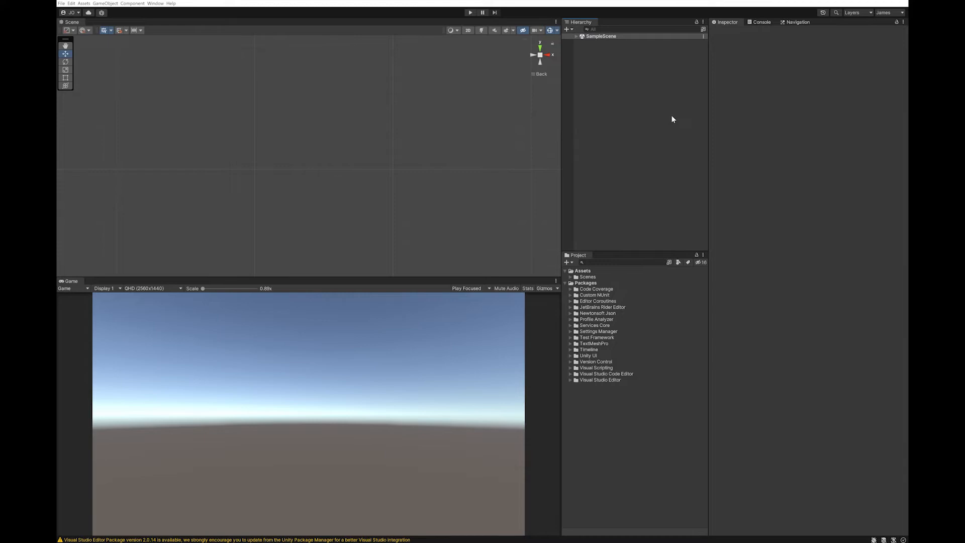
pyautogui.moveTo(612, 202)
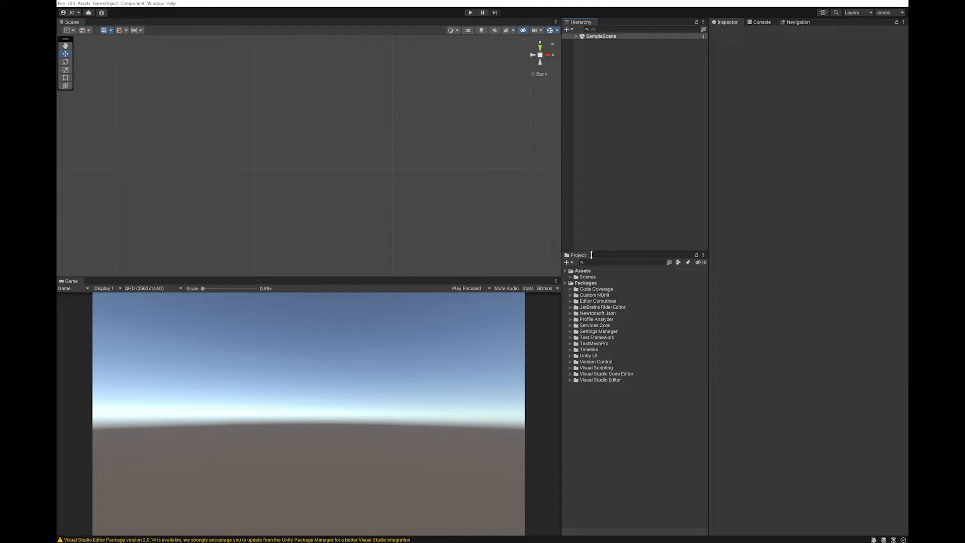
# - Expand the Scenes folder, select Assets and bring up its right-click add menu
pyautogui.click(571, 277)
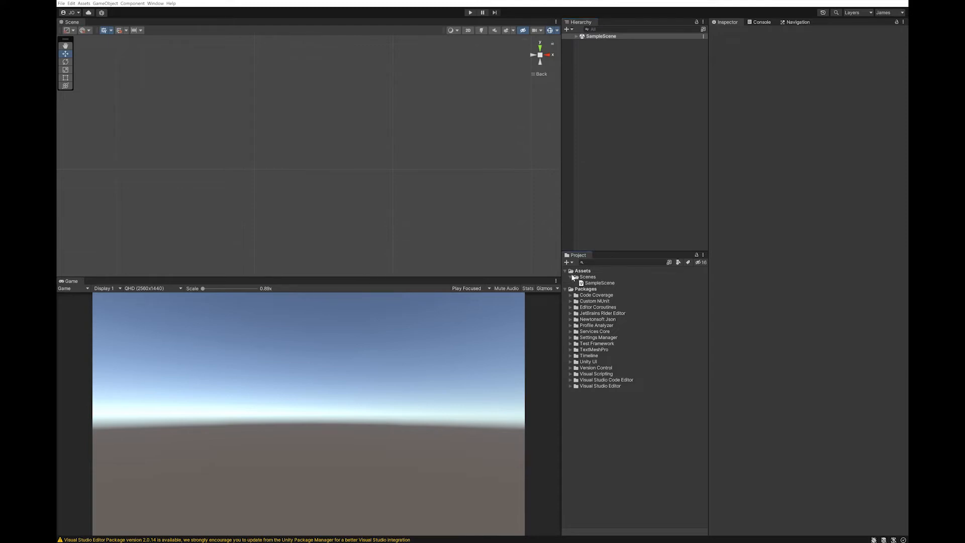
pyautogui.click(581, 271)
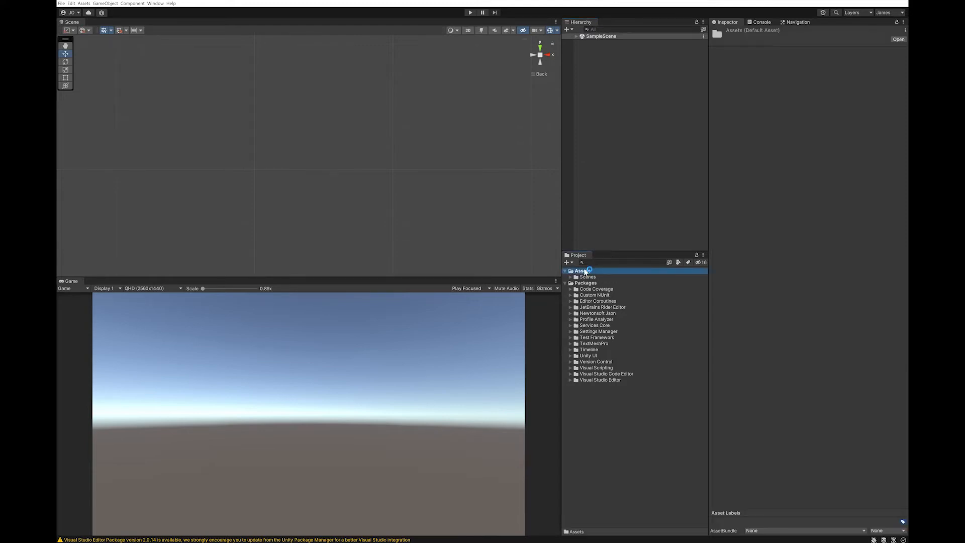
pyautogui.rightClick(583, 271)
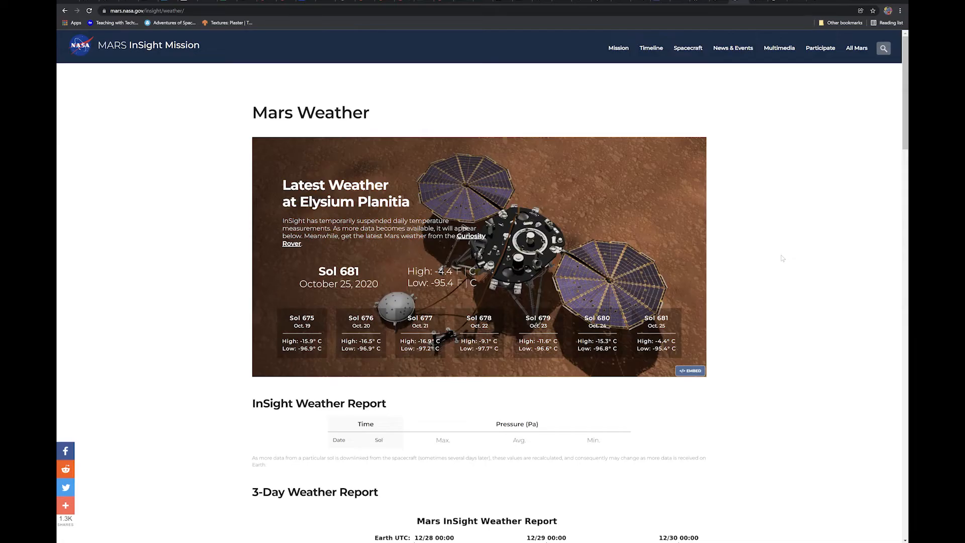
pyautogui.moveTo(621, 290)
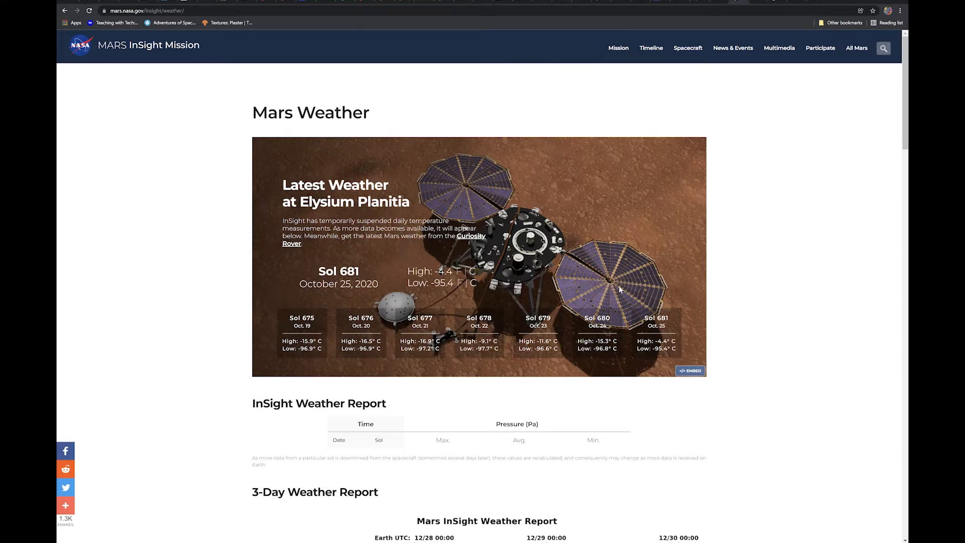
pyautogui.moveTo(740, 268)
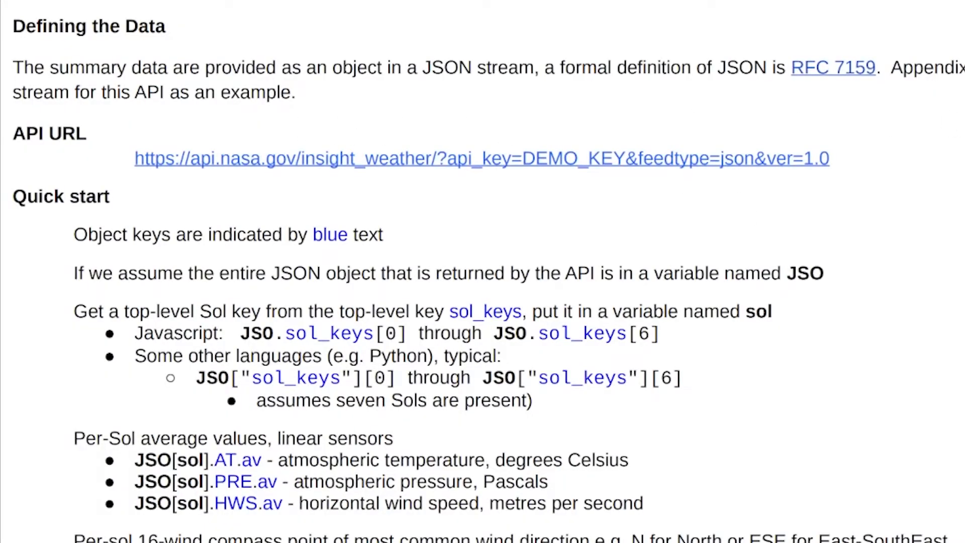
pyautogui.moveTo(653, 188)
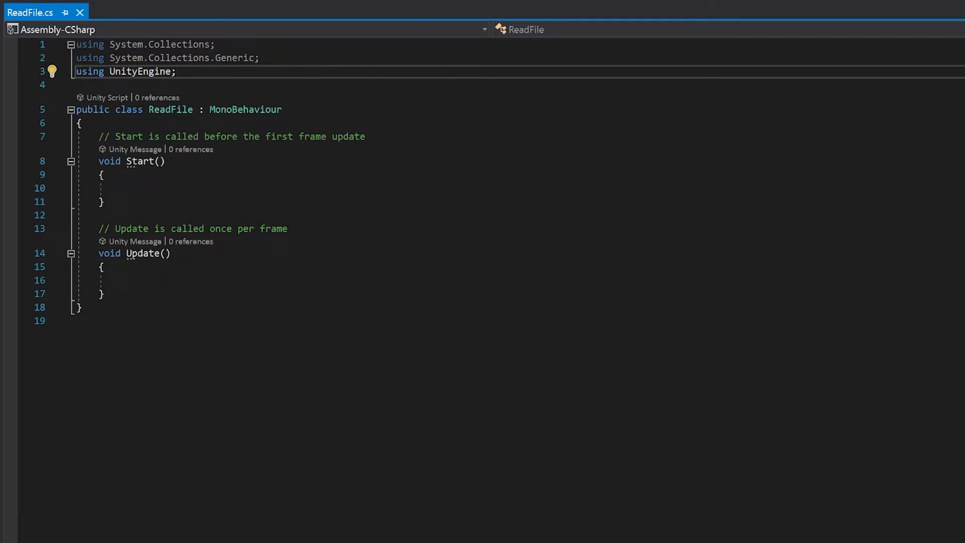
# - Add 'using UnityEngine.Networking;' and delete the Update method along with its comment
pyautogui.write('using UnityEngine.Networking;')
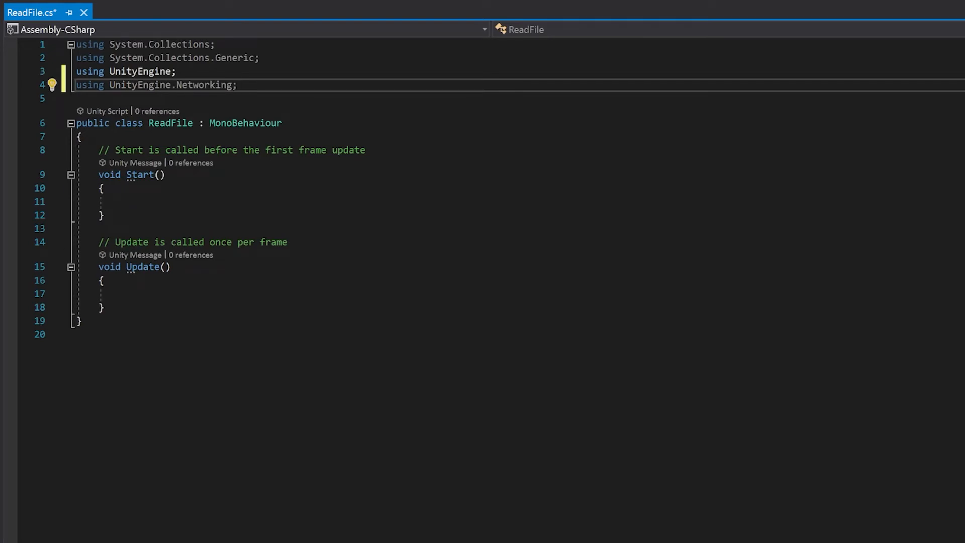
pyautogui.moveTo(98, 241); pyautogui.dragTo(105, 307)
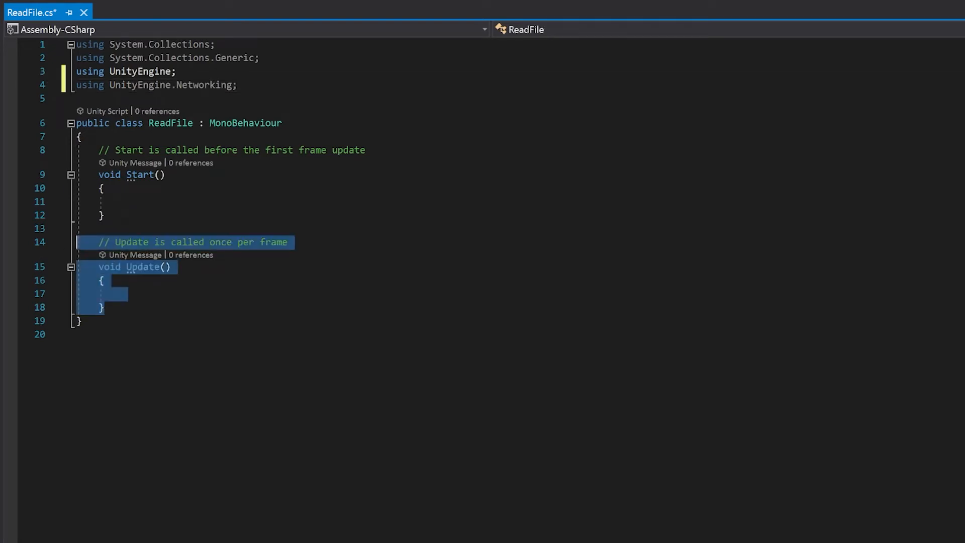
pyautogui.press('Delete')
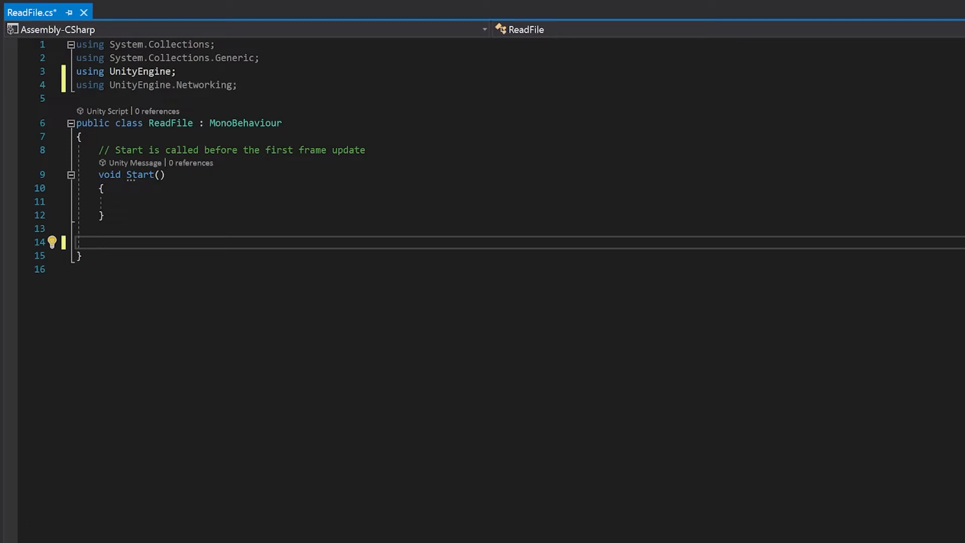
# - Write IEnumerator Read() getting the NASA InSight weather URL into www and yielding SendWebRequest()
pyautogui.write('IEnumerator Read(')
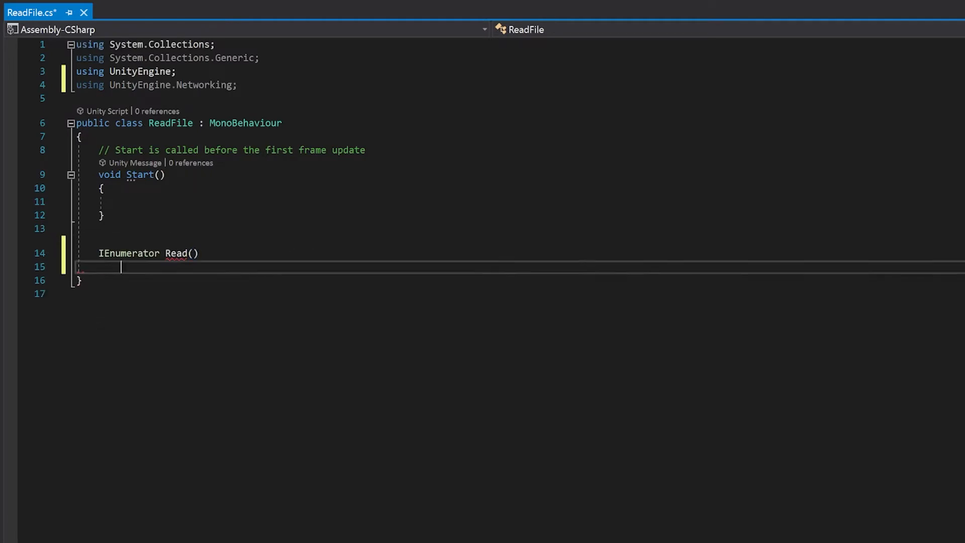
pyautogui.write('{')
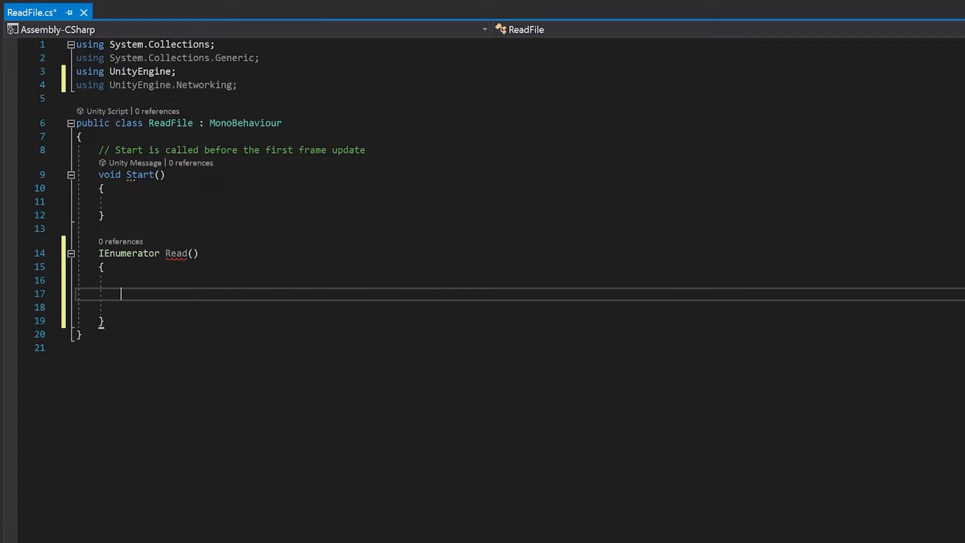
pyautogui.write('UnityWebRequest w')
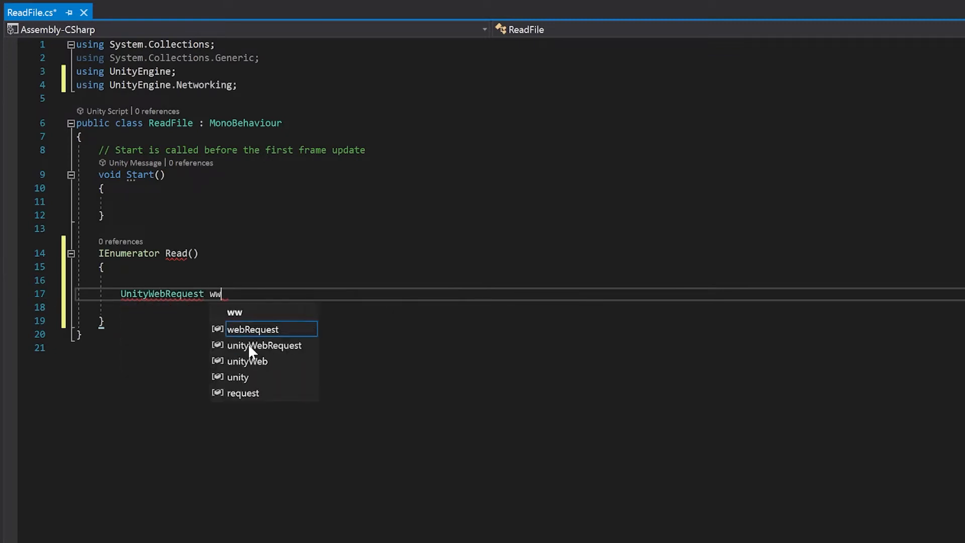
pyautogui.write('w')
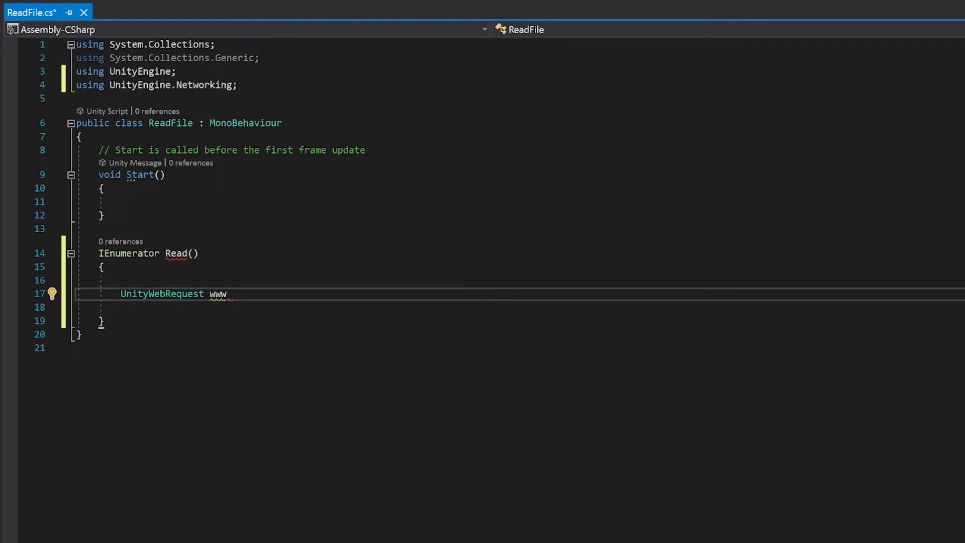
pyautogui.write('= Unit')
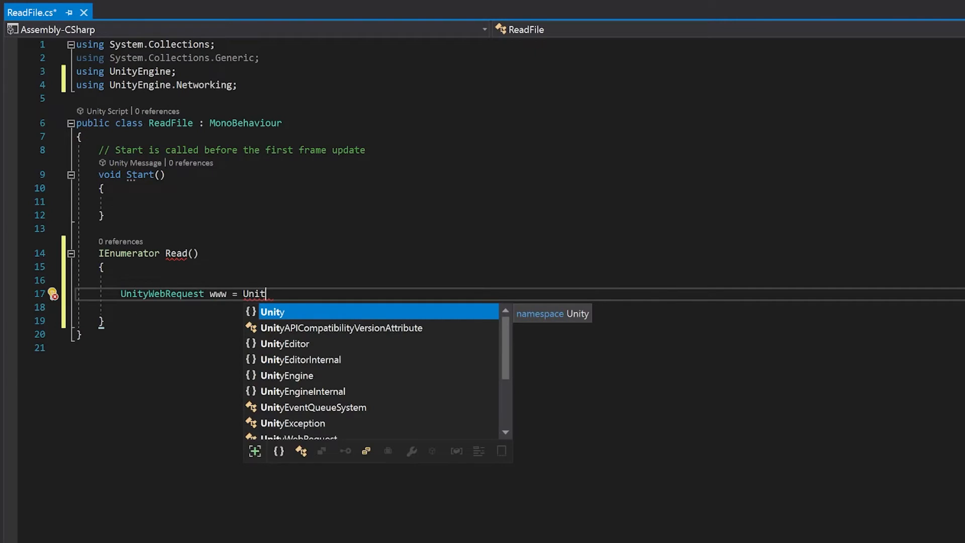
pyautogui.write('WebRequest.Get(')
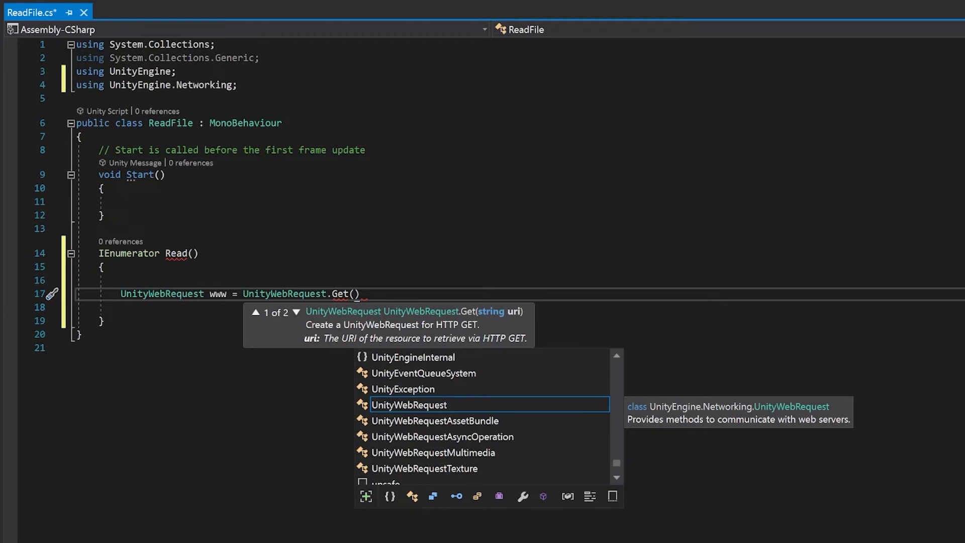
pyautogui.press('Escape')
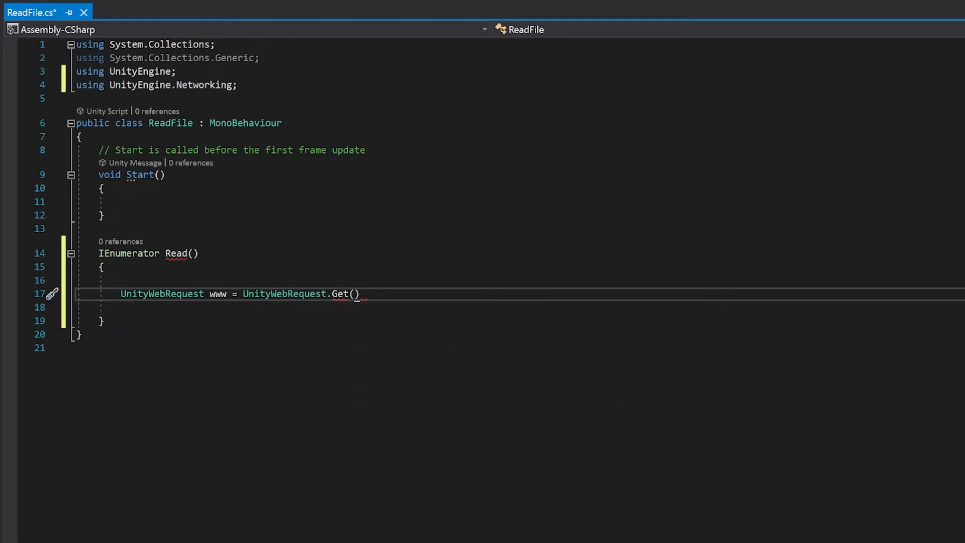
pyautogui.write('"https://api.nasa.gov/insight_weather/?api_key=DEMO_KEY&feedtype=json&ver=1.0"')
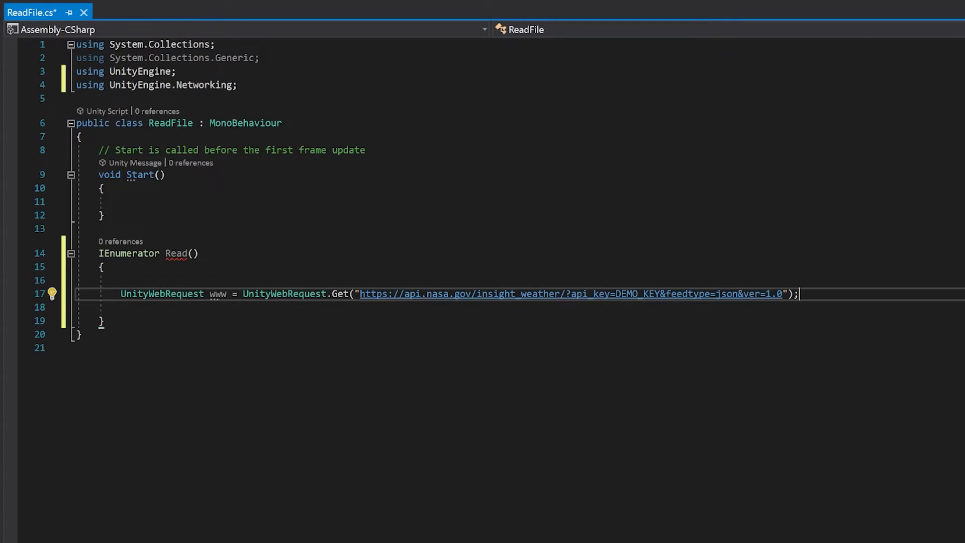
pyautogui.write('y')
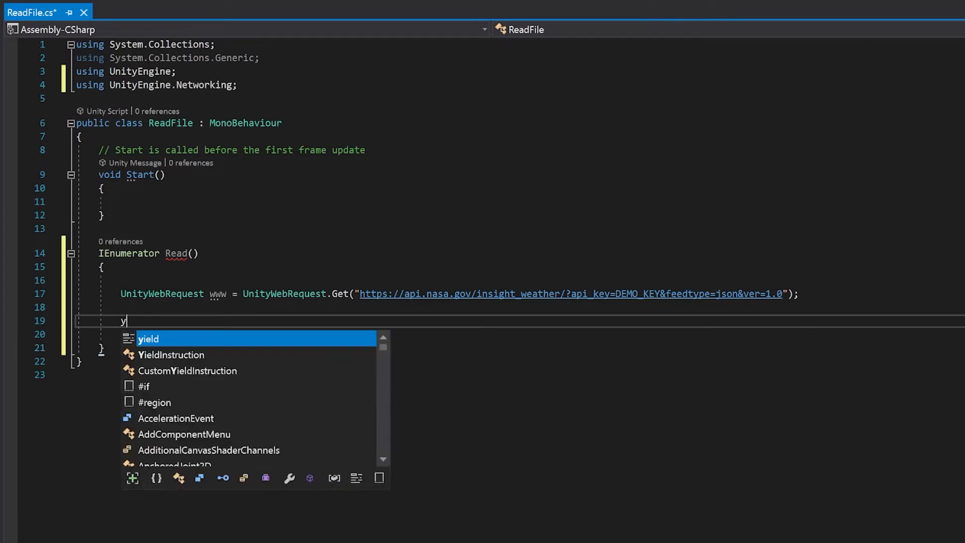
pyautogui.write('ield return www.SendWebRequest();')
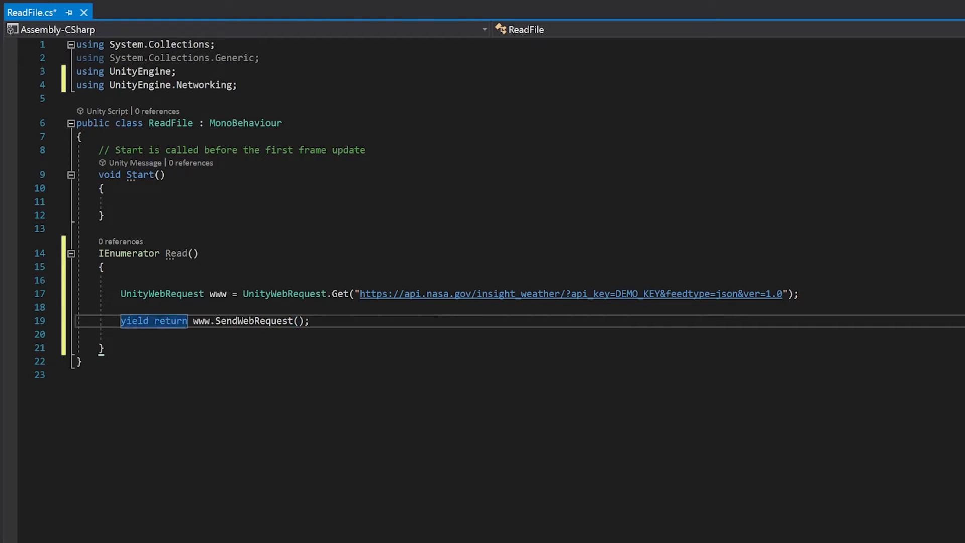
pyautogui.write('if')
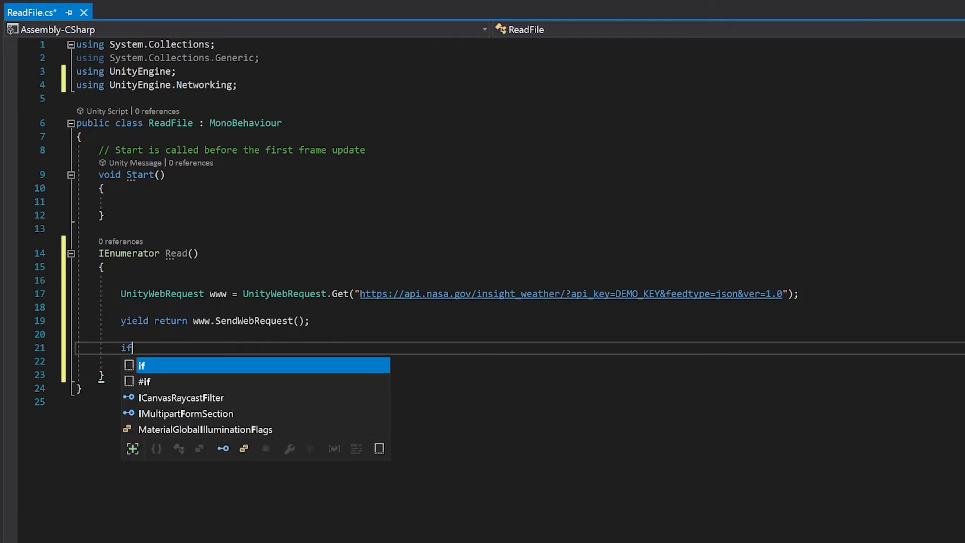
pyautogui.write('(')
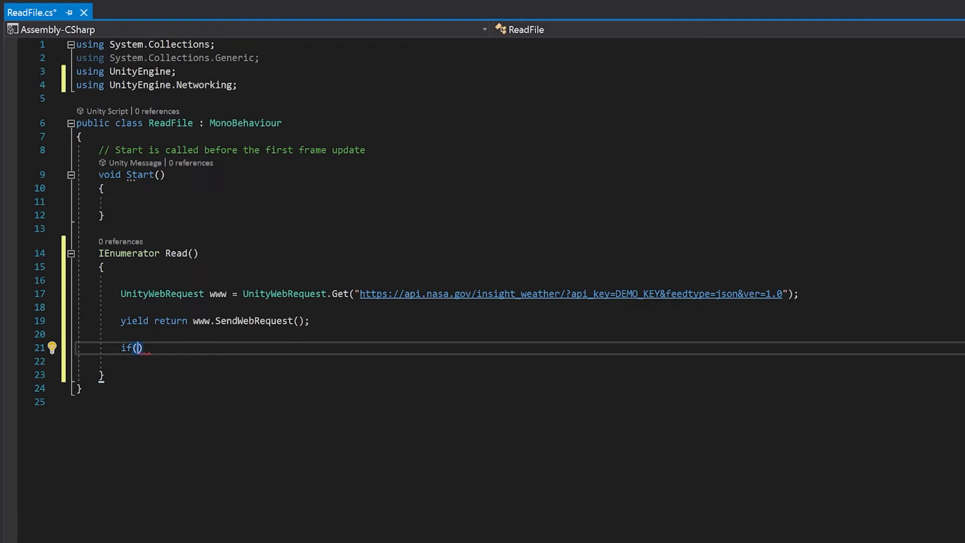
pyautogui.write('www')
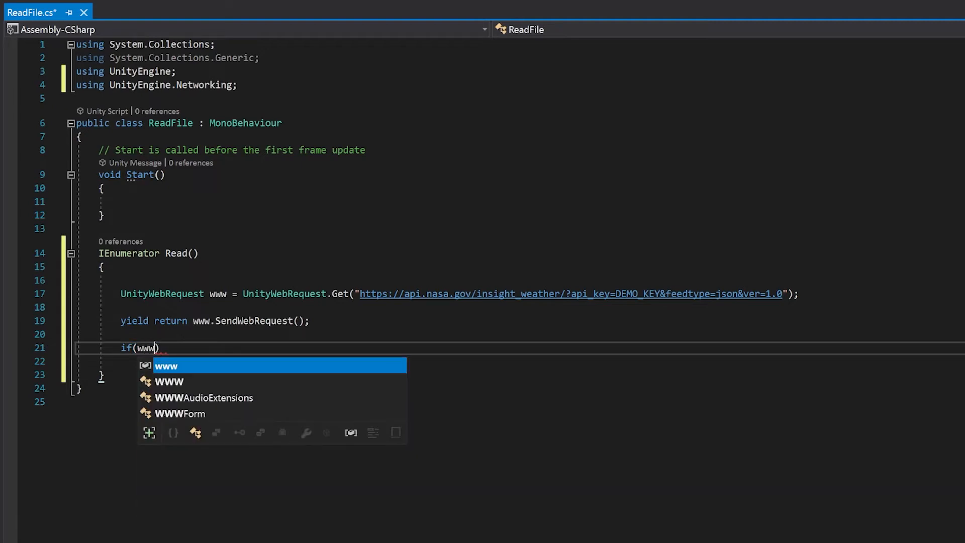
pyautogui.write('.result != UnityWebRequest.Result.Success')
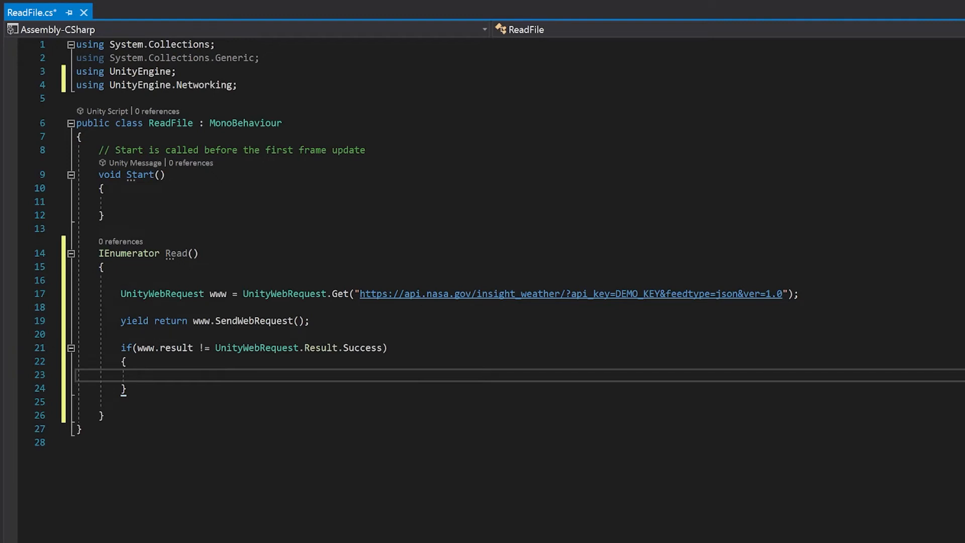
pyautogui.write('Debug.Log()')
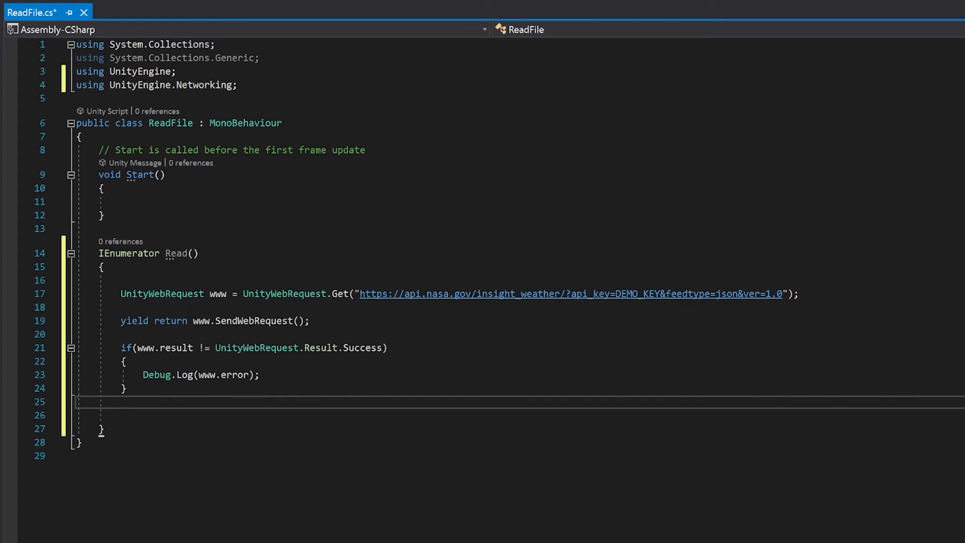
pyautogui.write('r')
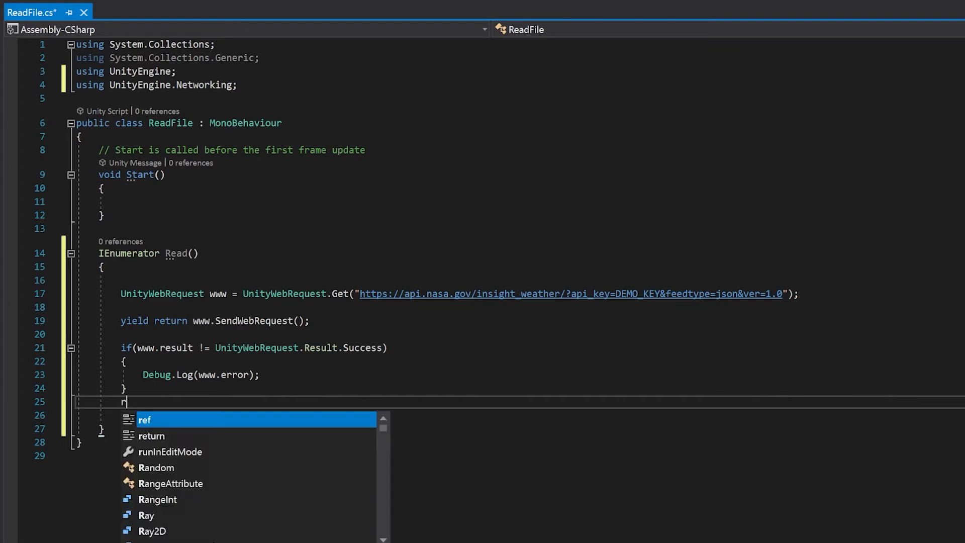
pyautogui.write('else { }')
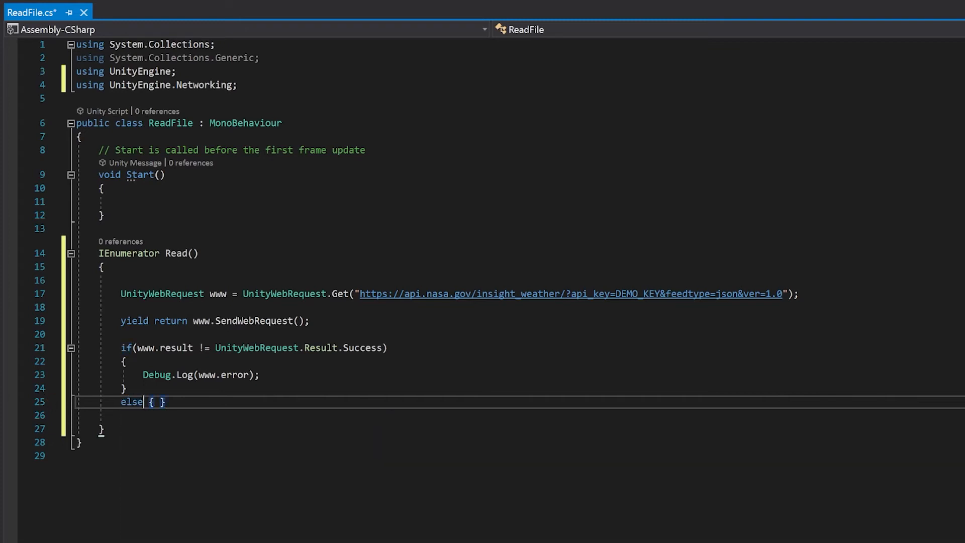
pyautogui.press('Enter')
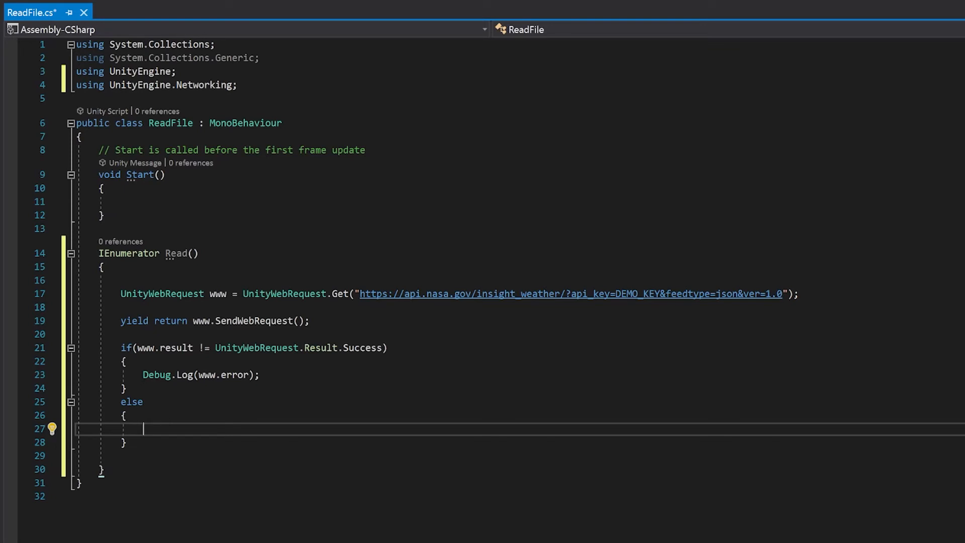
pyautogui.write('string results =')
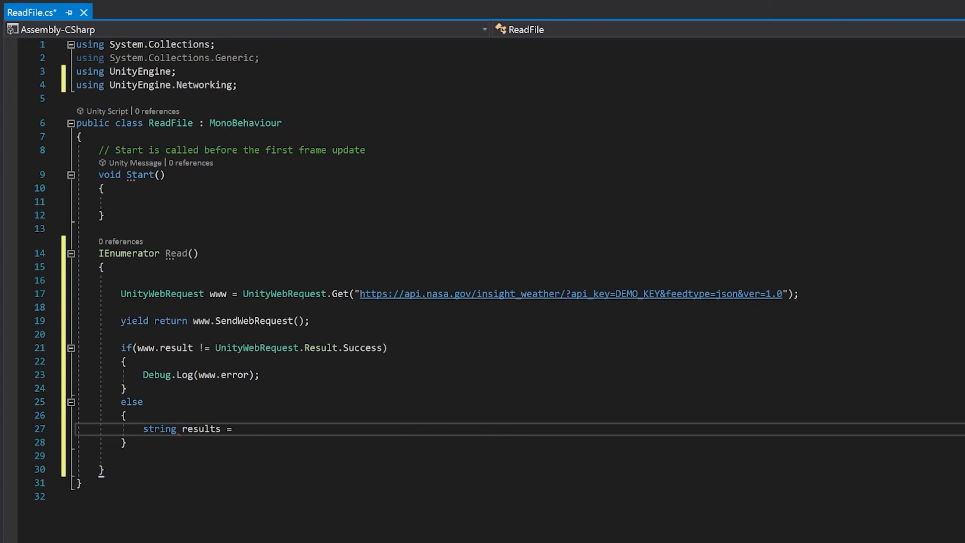
pyautogui.write('www.downloadHandler.text;')
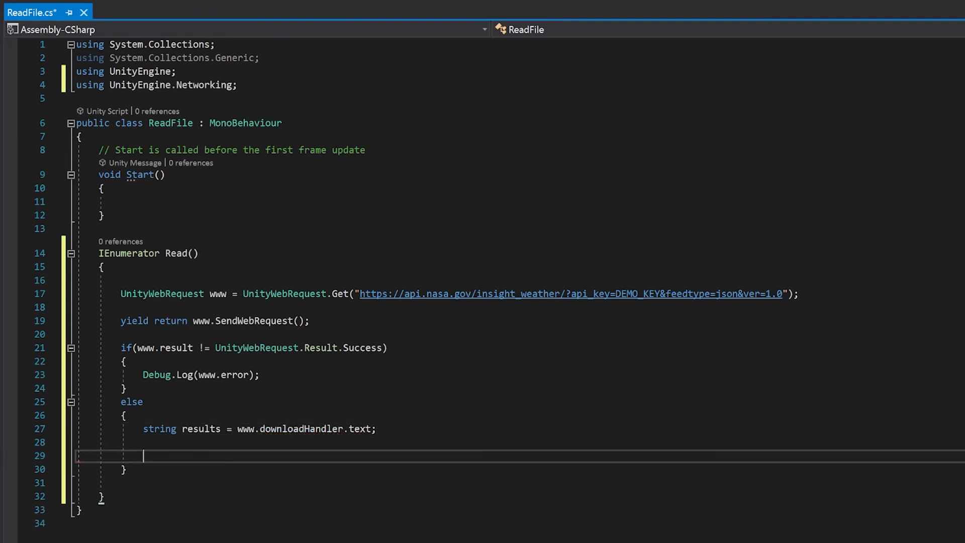
pyautogui.write('Debug.Log(results);')
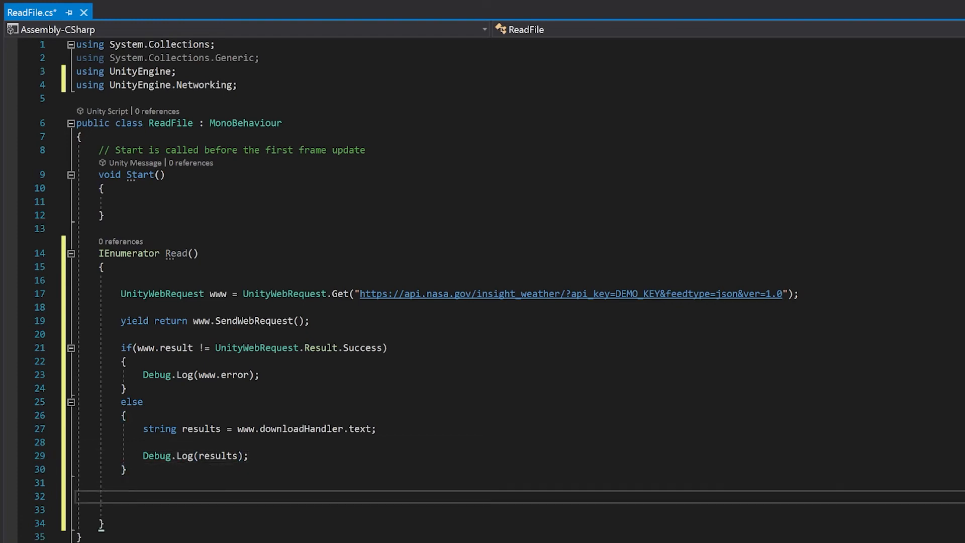
pyautogui.write('www.Dispose')
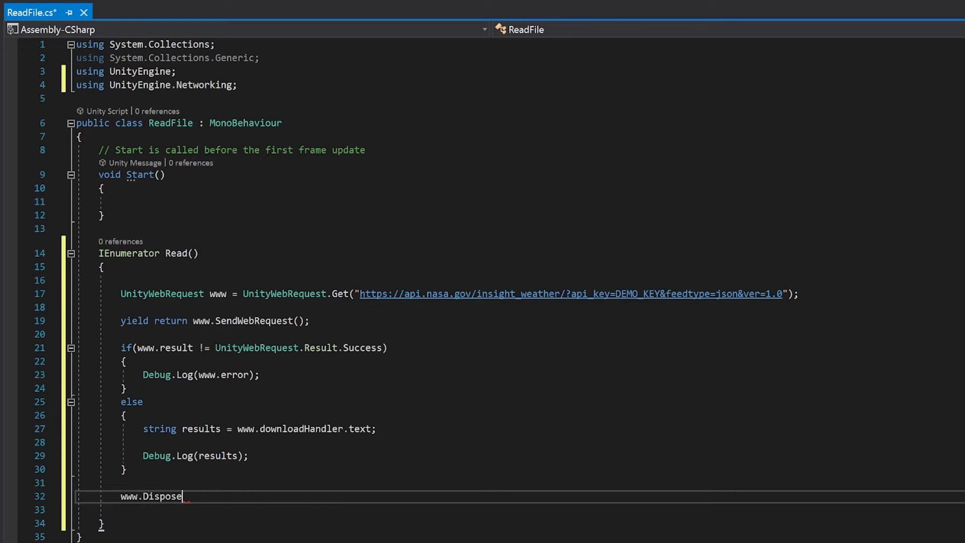
pyautogui.write('();')
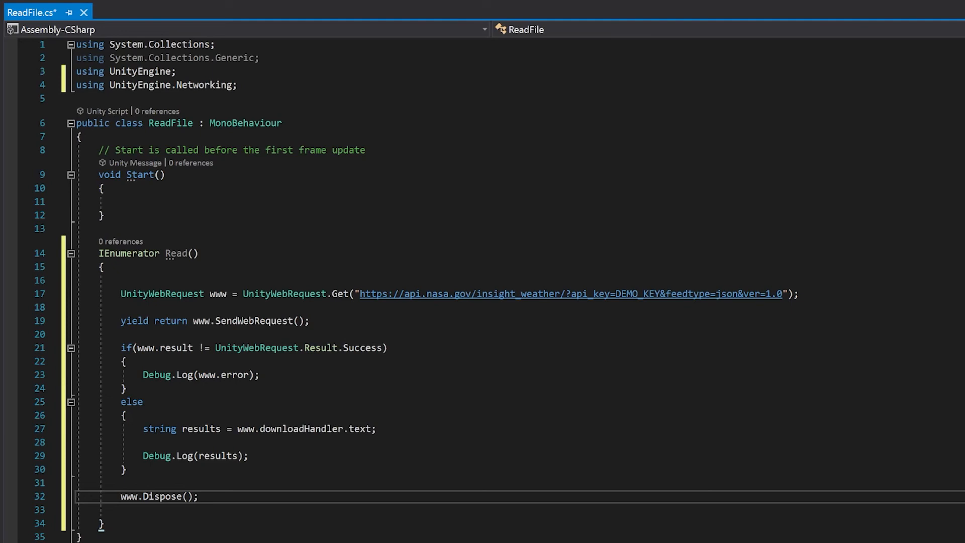
pyautogui.click(121, 201)
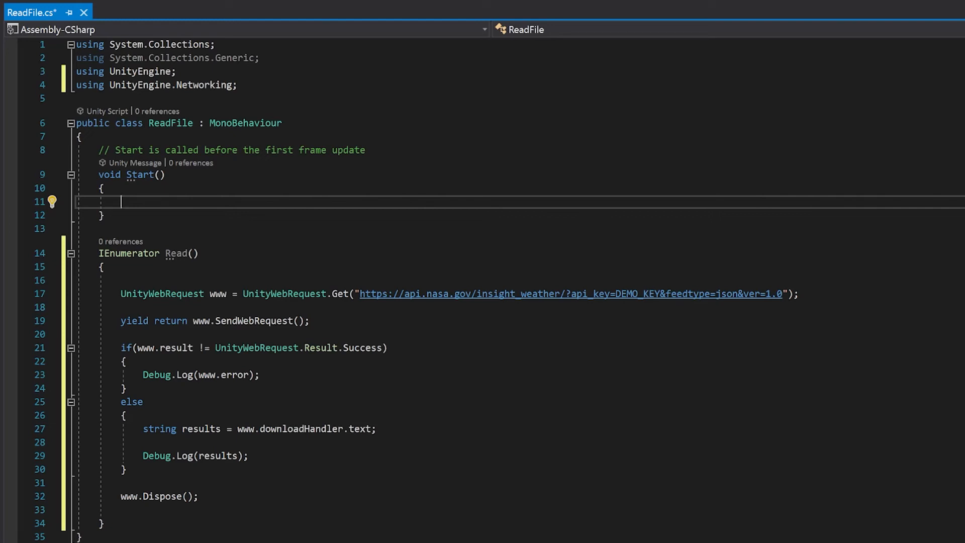
pyautogui.write('StartCoroutine(Read')
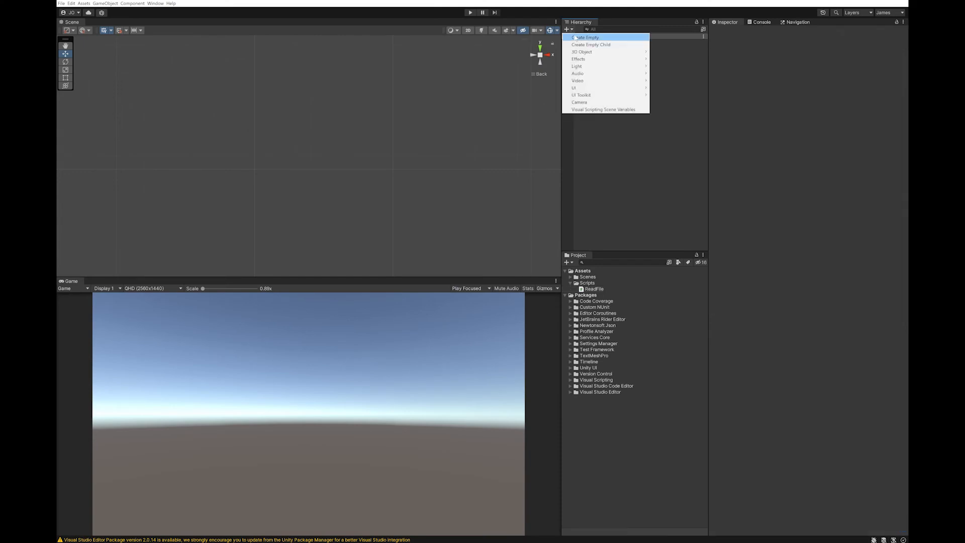
# - Create an empty WebRequest object, play the scene to log the weather JSON, then stop
pyautogui.click(589, 38)
pyautogui.write('WebRequest')
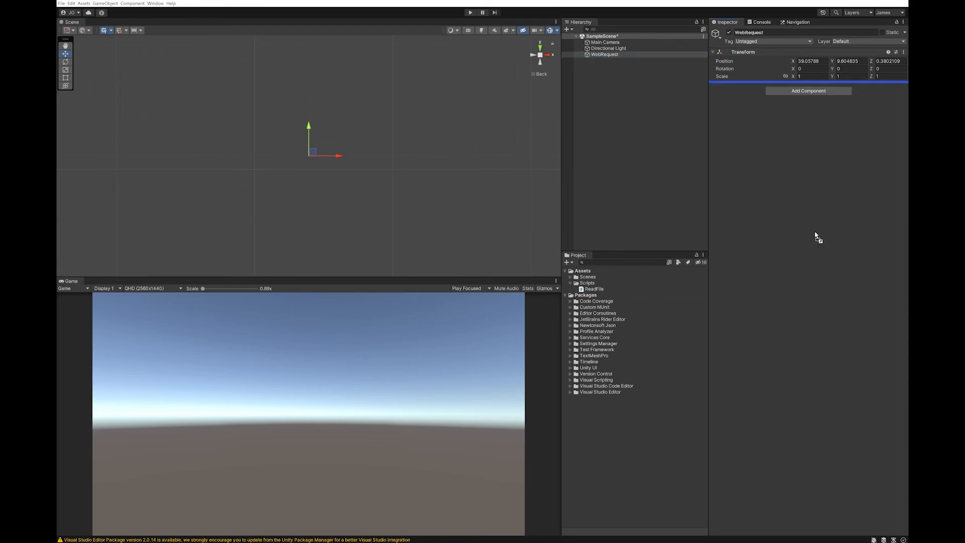
pyautogui.click(761, 22)
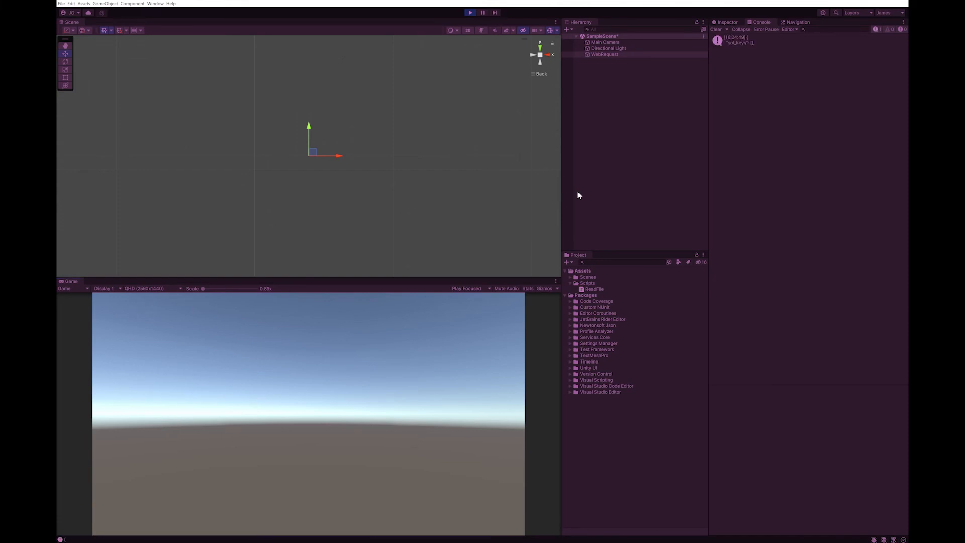
pyautogui.click(753, 40)
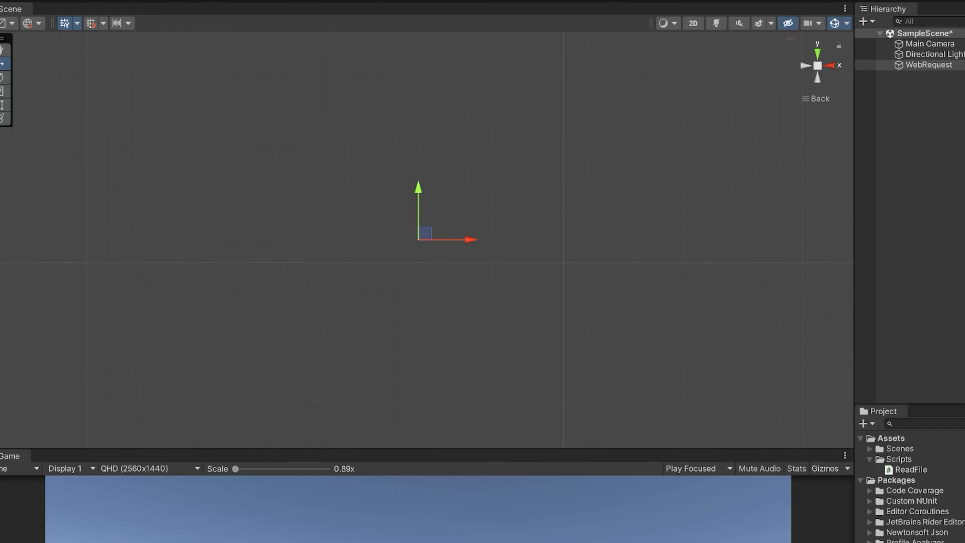
pyautogui.doubleClick(912, 469)
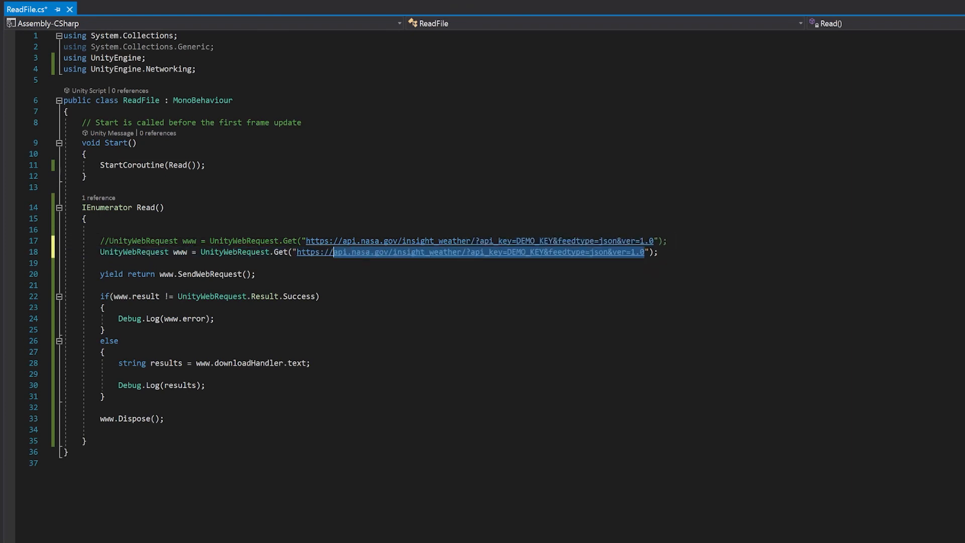
pyautogui.write('https://www.sdfsffdsdffs.com')
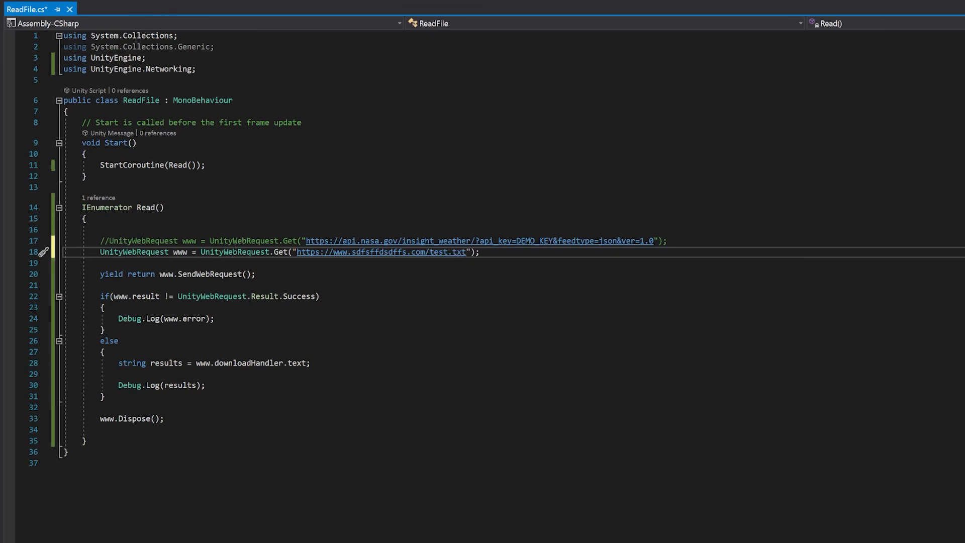
pyautogui.press('Ctrl+s')
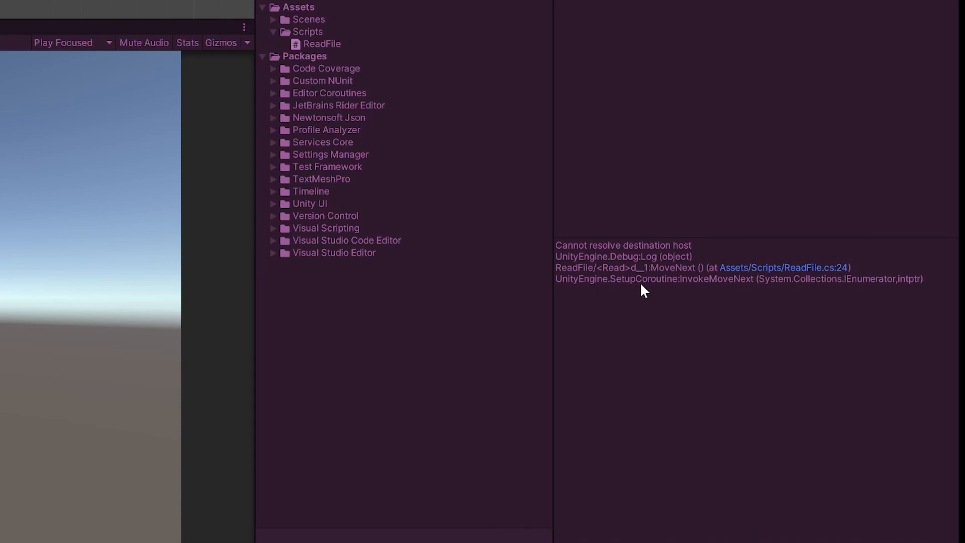
pyautogui.moveTo(557, 253)
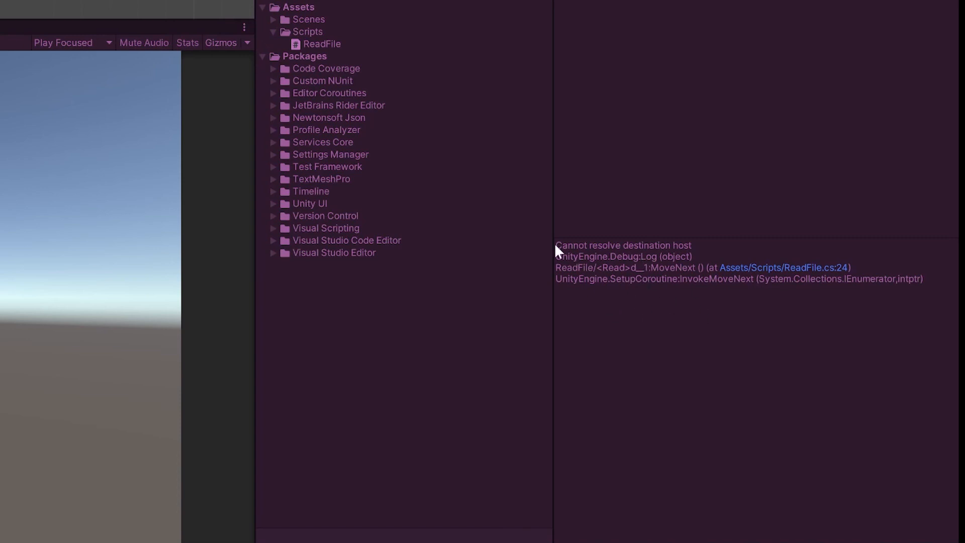
pyautogui.moveTo(690, 260)
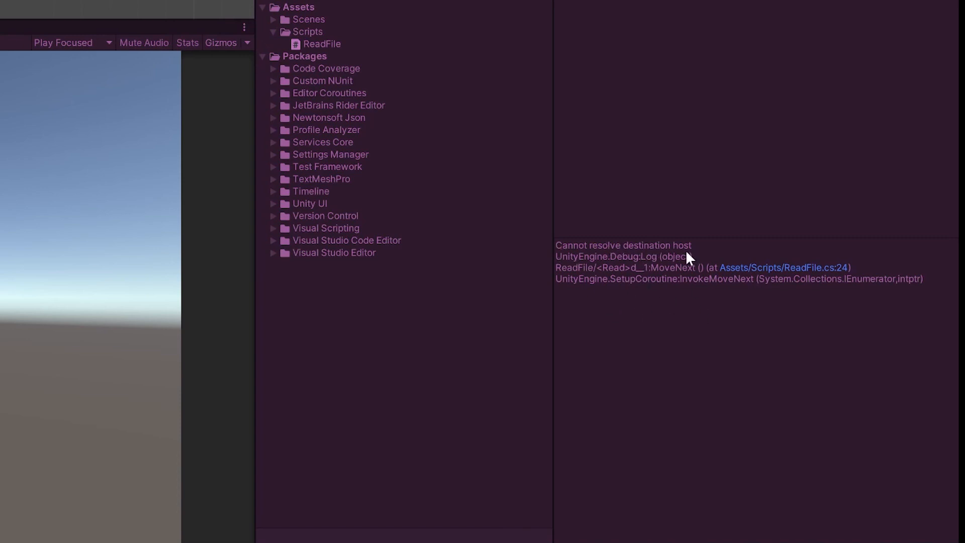